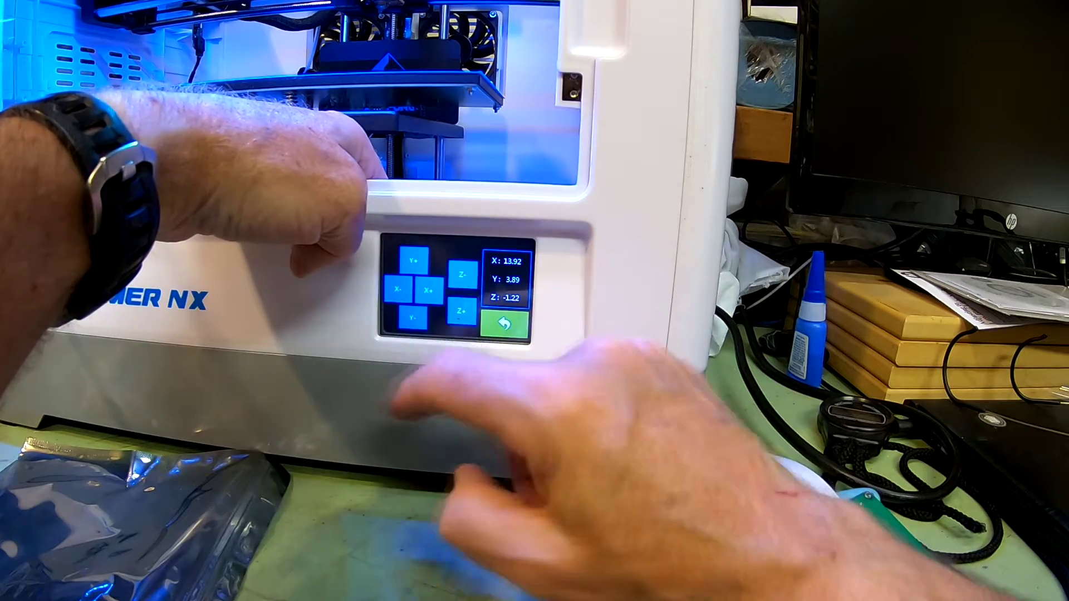
Step: Exit the jog screen with the head at X 13.92, Y 3.89, Z -1.22 to the main menu
{"action": "left_click", "coordinate": [505, 325]}
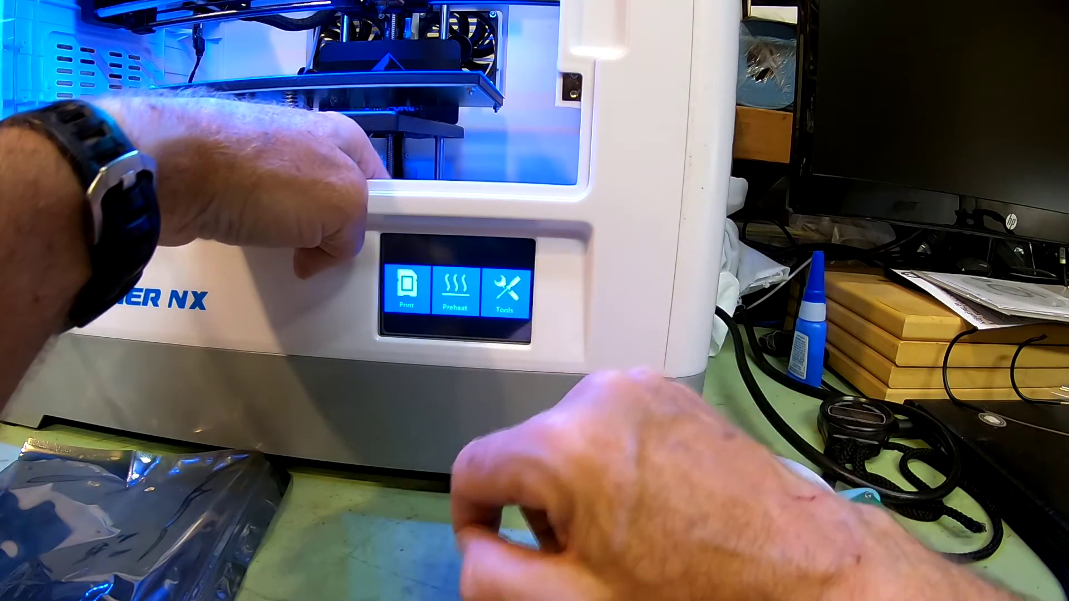